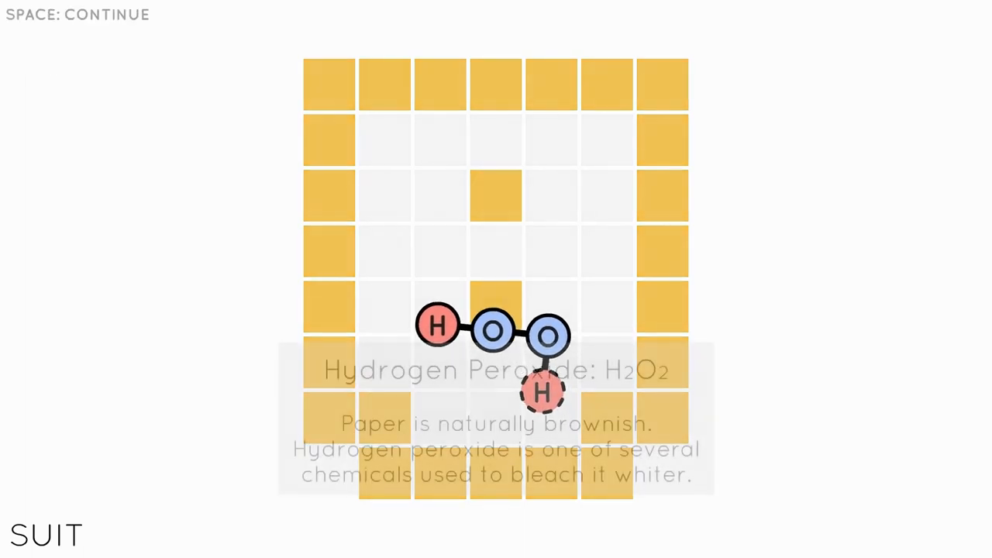
Dismiss the Hydrogen Peroxide: H2O2 fact card to return to the level map.
key(space)
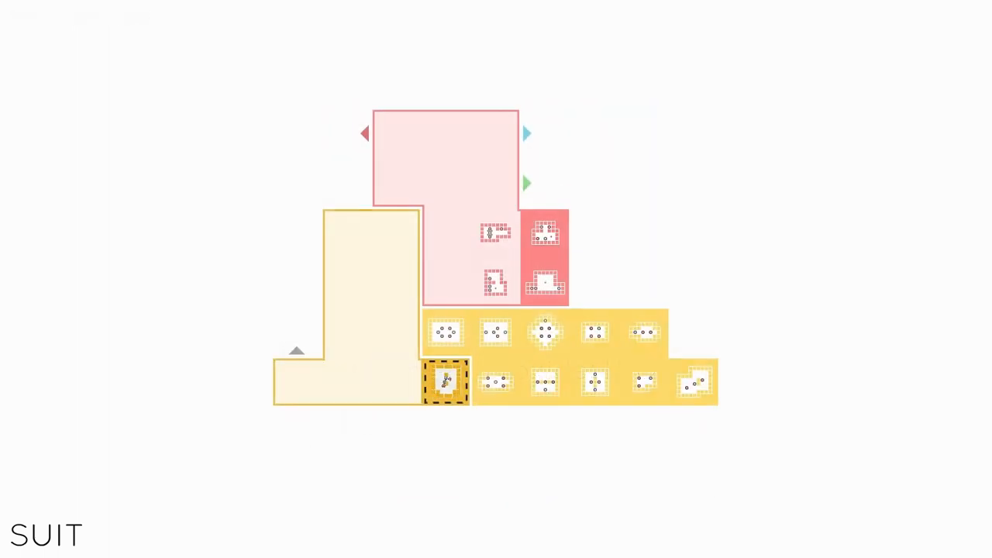